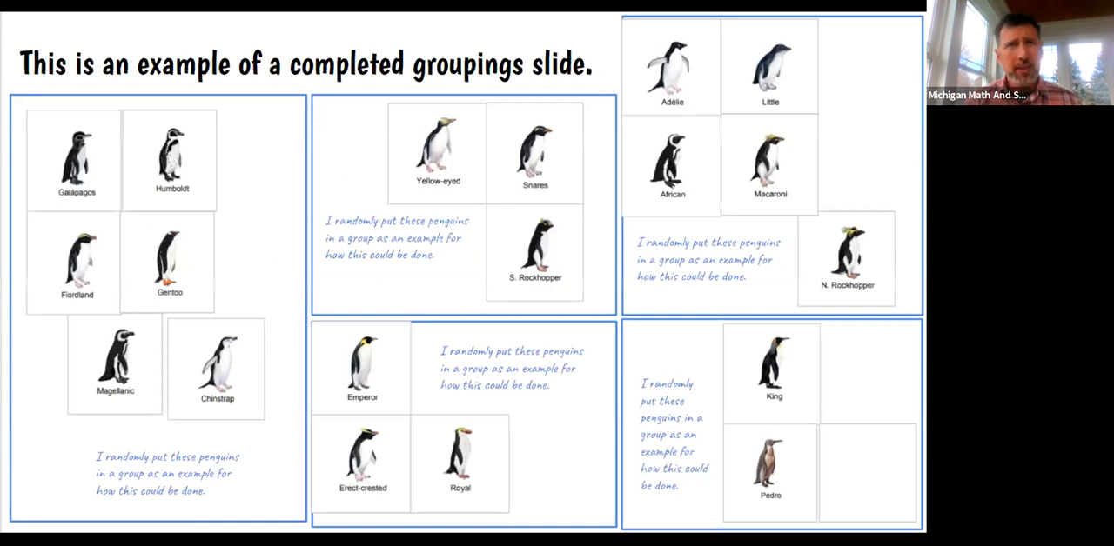
Move the Humboldt card beside Royal and put S. Rockhopper in Humboldt's old slot.
right_click(171, 156)
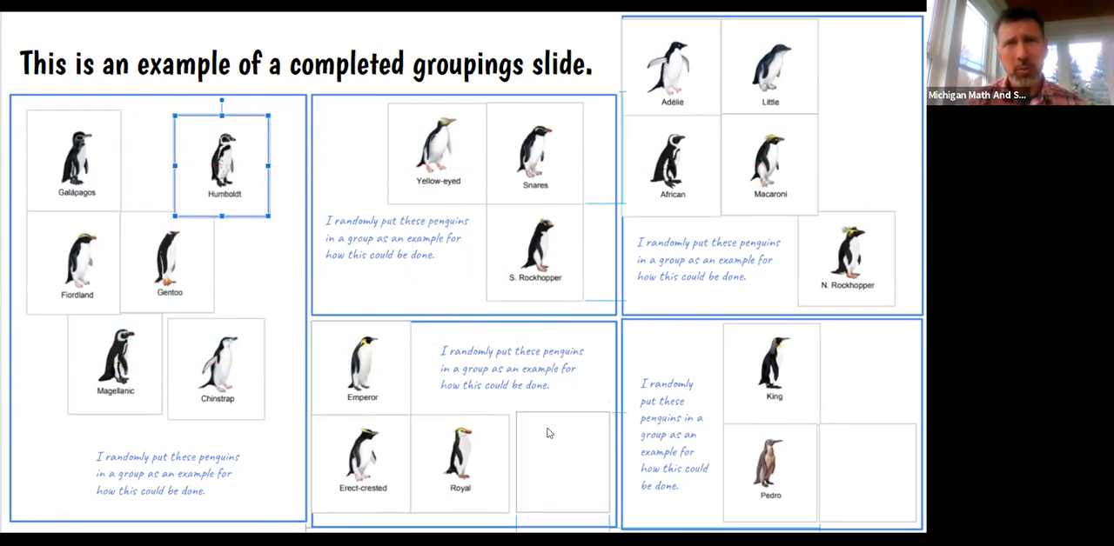
left_click_drag(224, 166, 564, 456)
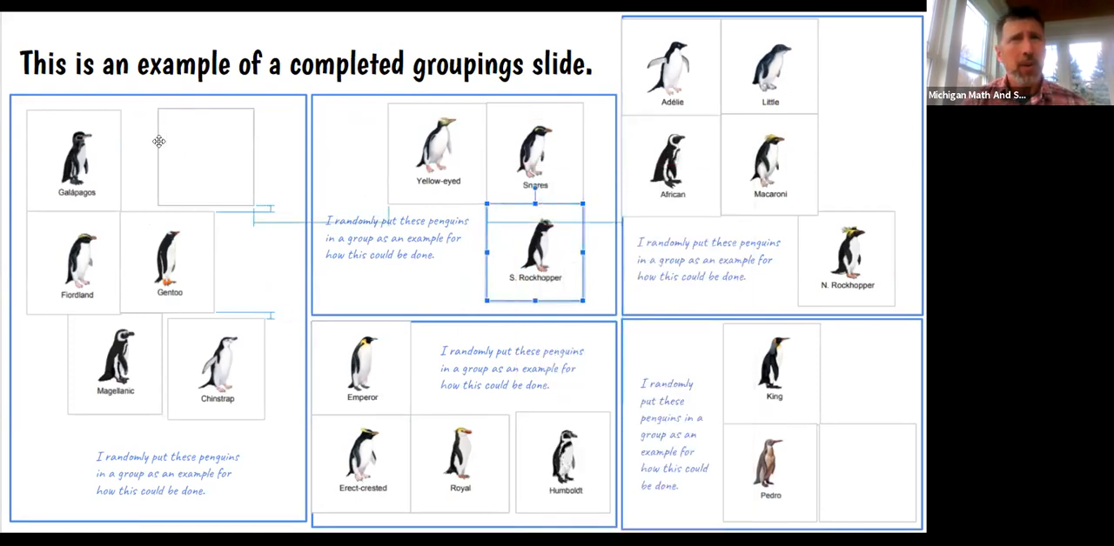
left_click_drag(536, 252, 190, 157)
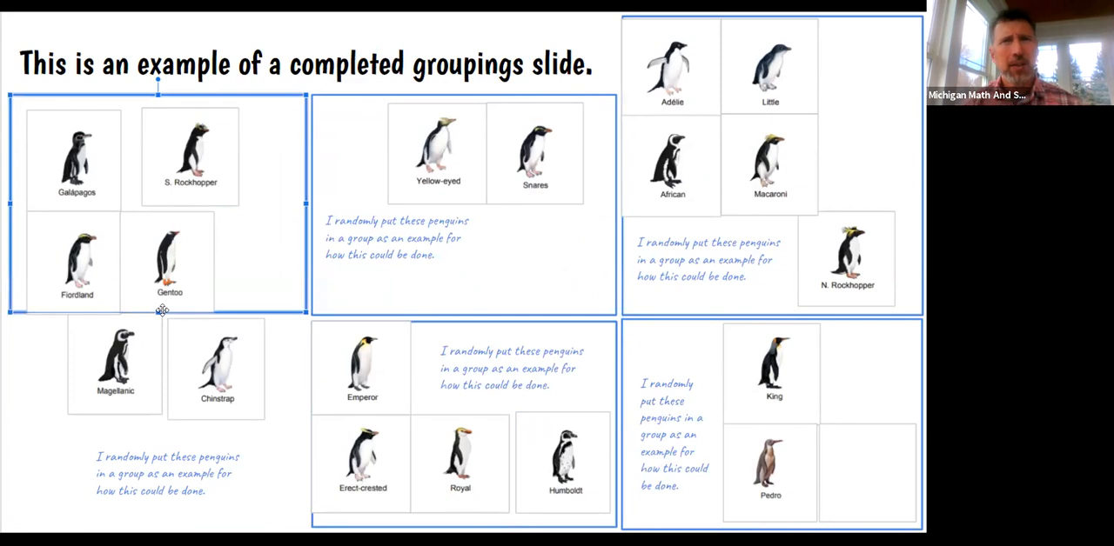
mouse_move(296, 171)
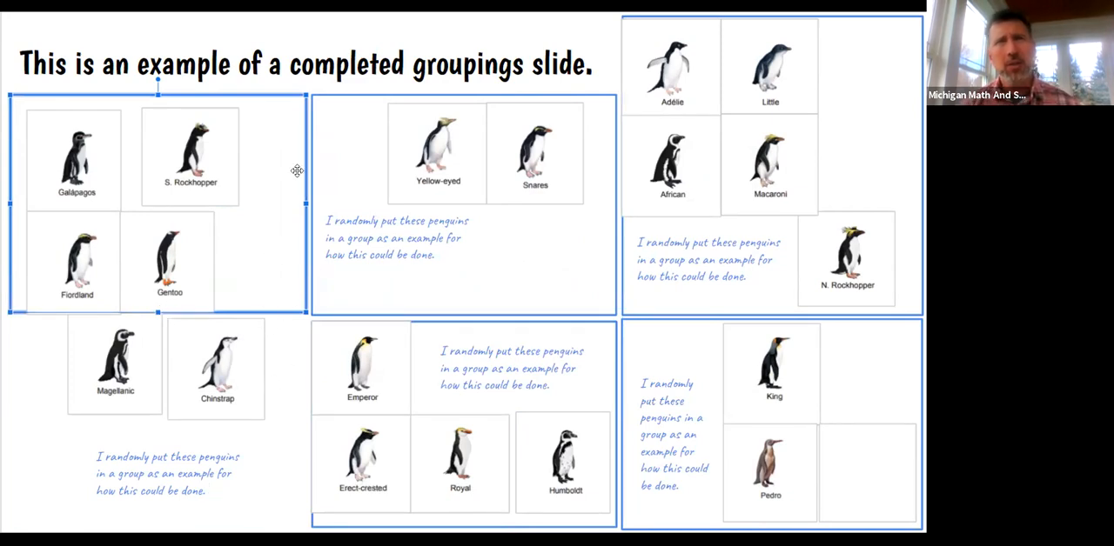
mouse_move(296, 252)
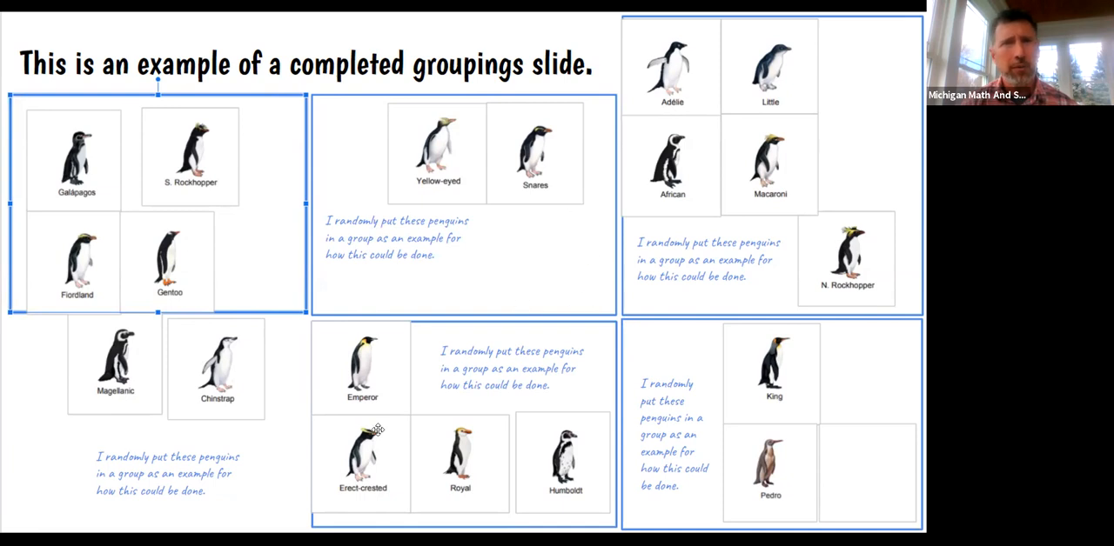
Select the whole note text in the first group's text box for editing.
left_click(165, 473)
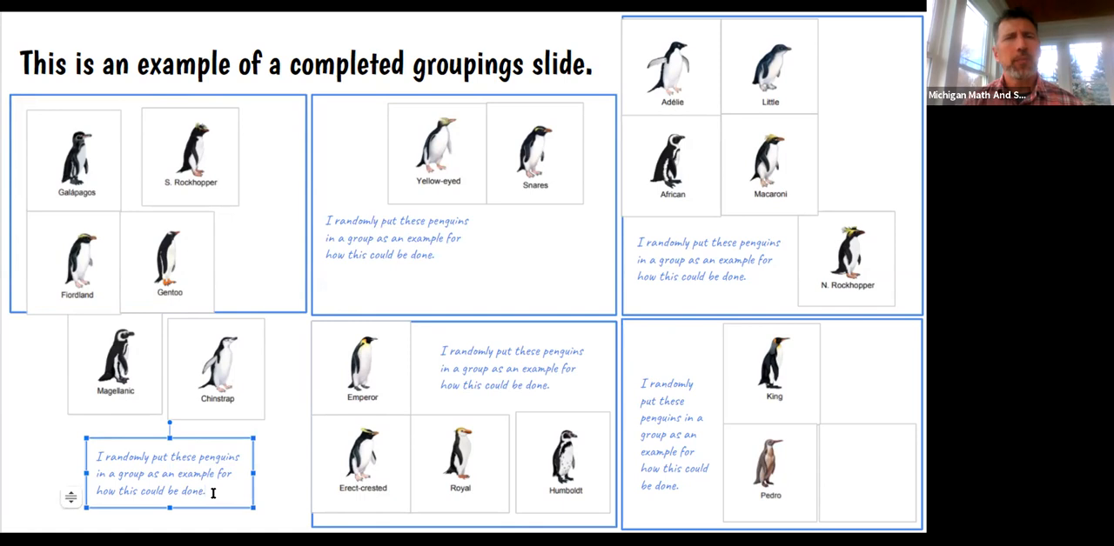
triple_click(170, 473)
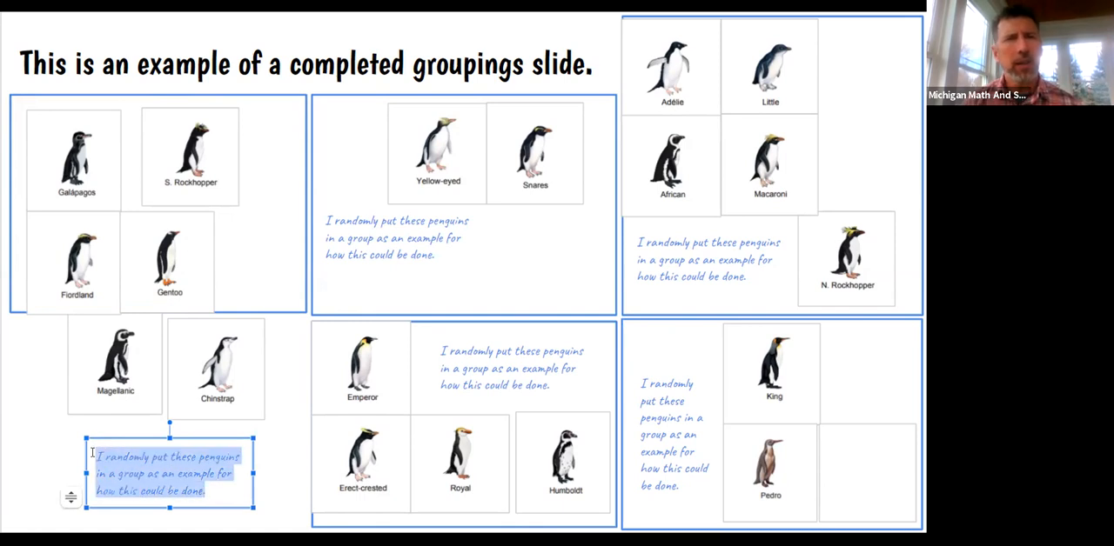